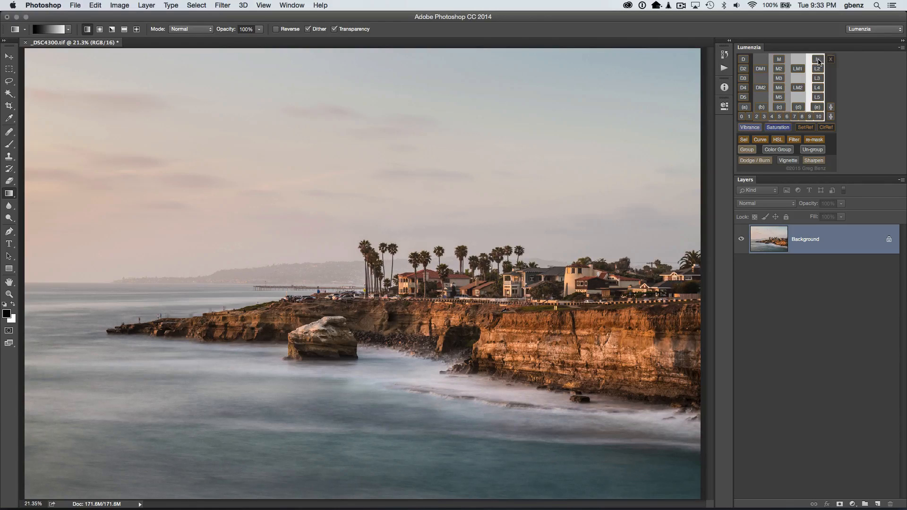
# Preview the L, L2 and L3 lights masks in Lumenzia, ending on L3.
pyautogui.click(817, 58)
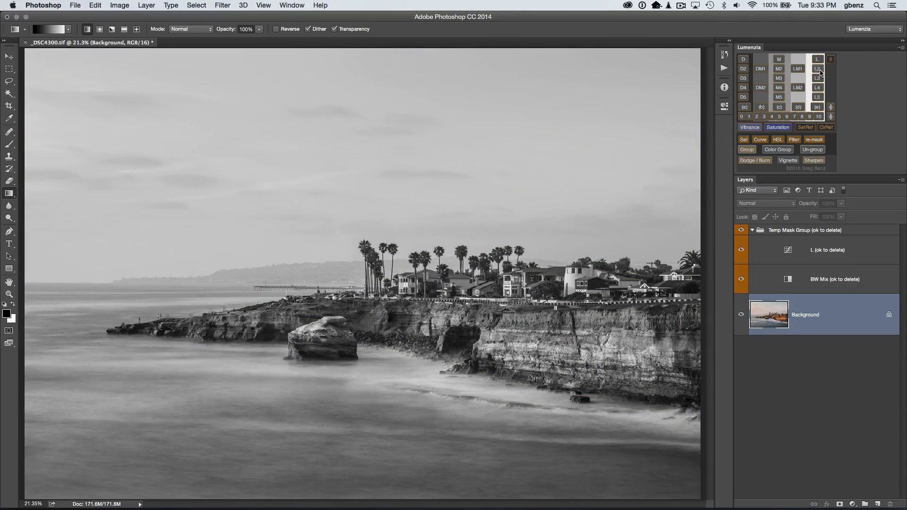
pyautogui.click(817, 68)
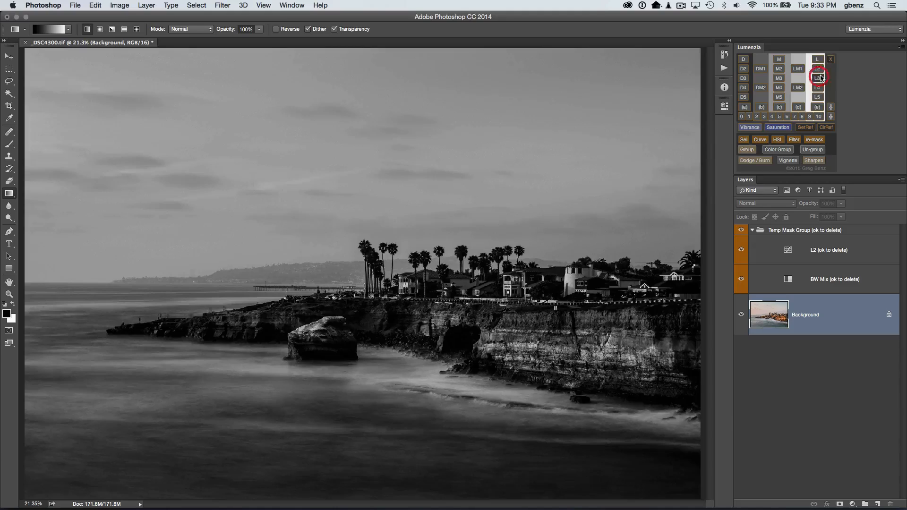
pyautogui.click(817, 77)
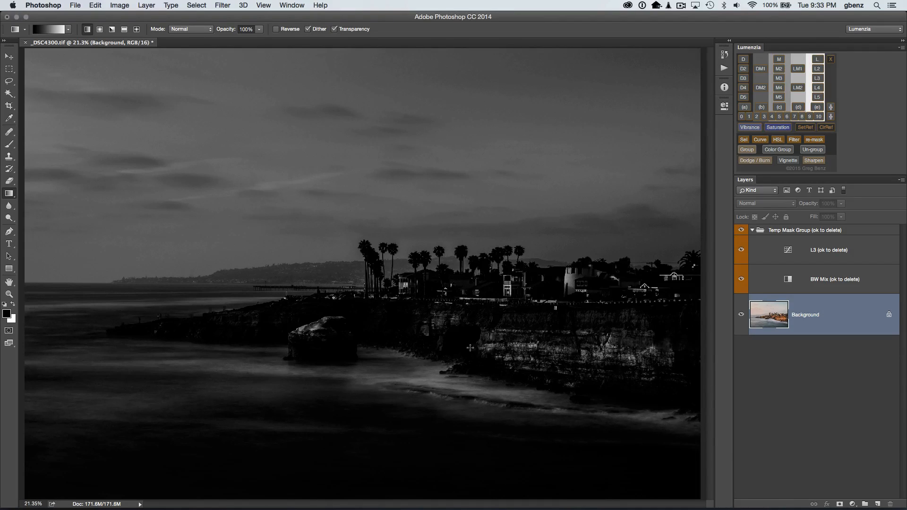
pyautogui.moveTo(443, 378)
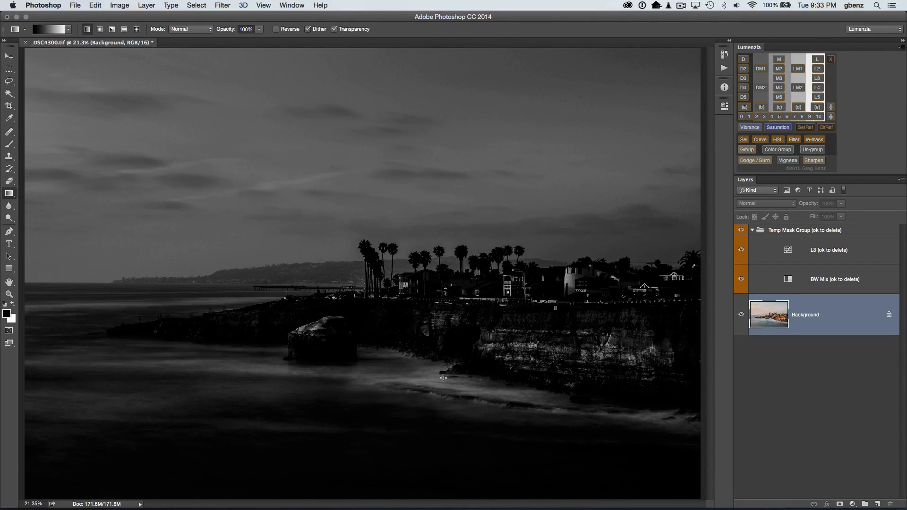
pyautogui.moveTo(420, 336)
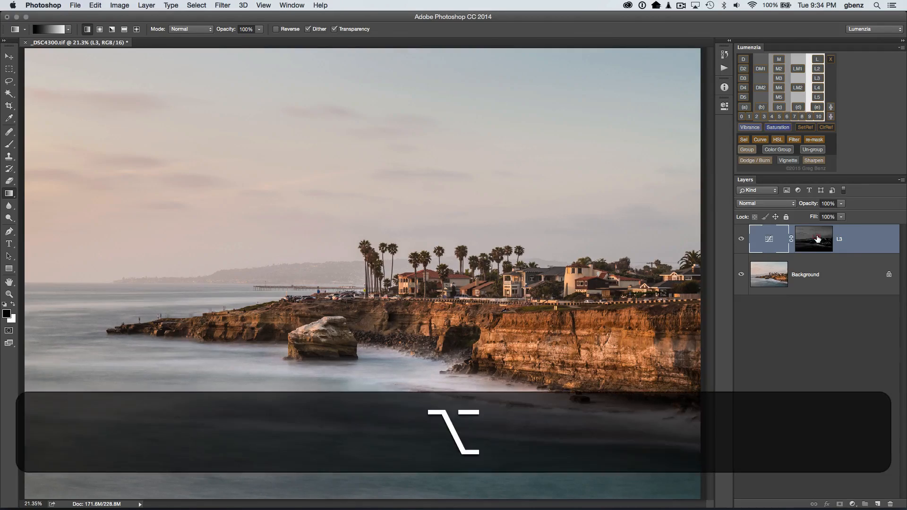
# Open the L3-masked Curves layer's settings to pull the curve down.
pyautogui.doubleClick(769, 239)
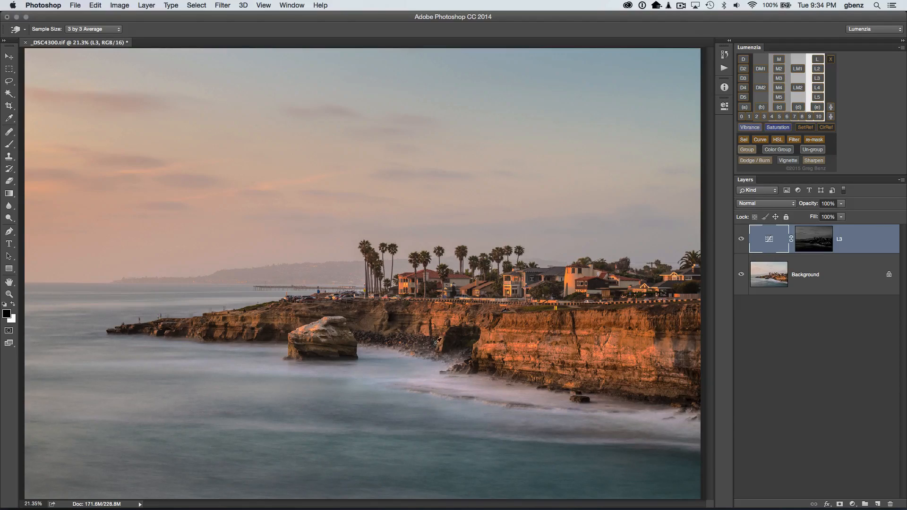
pyautogui.moveTo(564, 317)
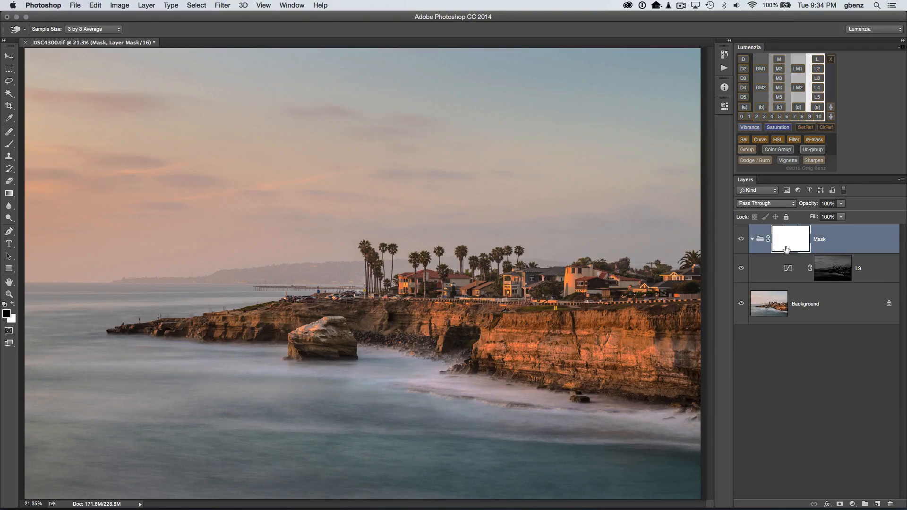
pyautogui.moveTo(47, 190)
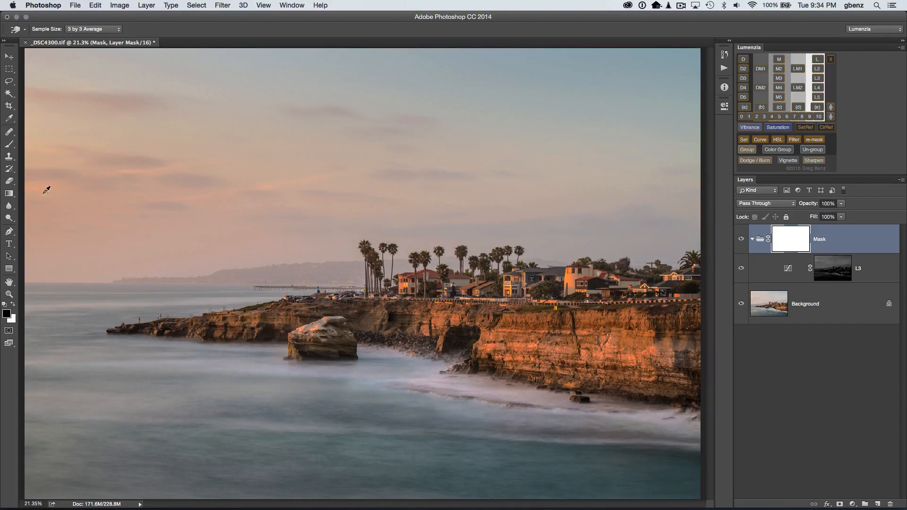
# Group the L3 curve in a 'Mask' group, inspecting the sky fade and luminosity masks.
pyautogui.click(8, 193)
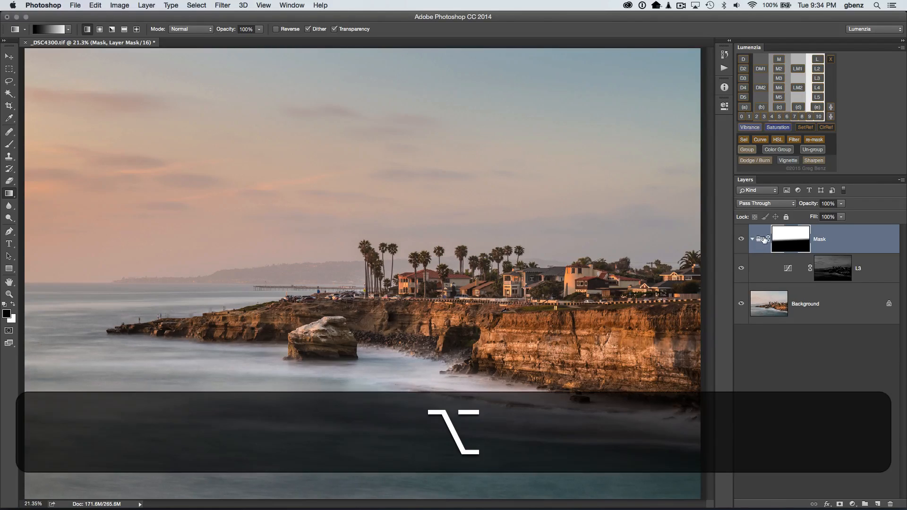
pyautogui.click(790, 239)
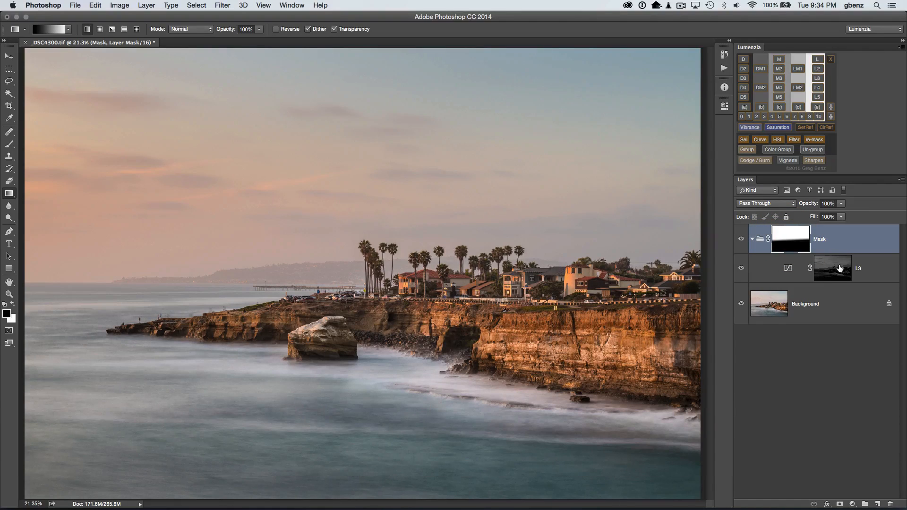
pyautogui.click(742, 239)
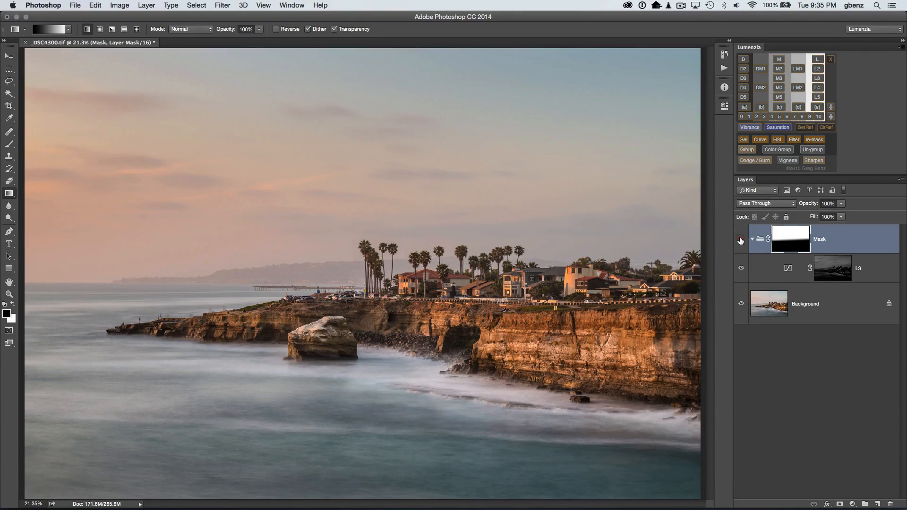
pyautogui.click(742, 238)
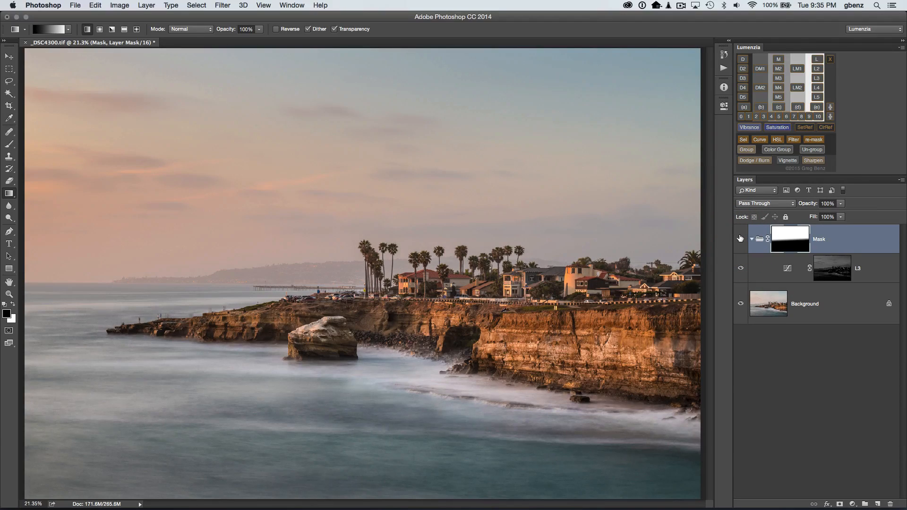
pyautogui.click(740, 239)
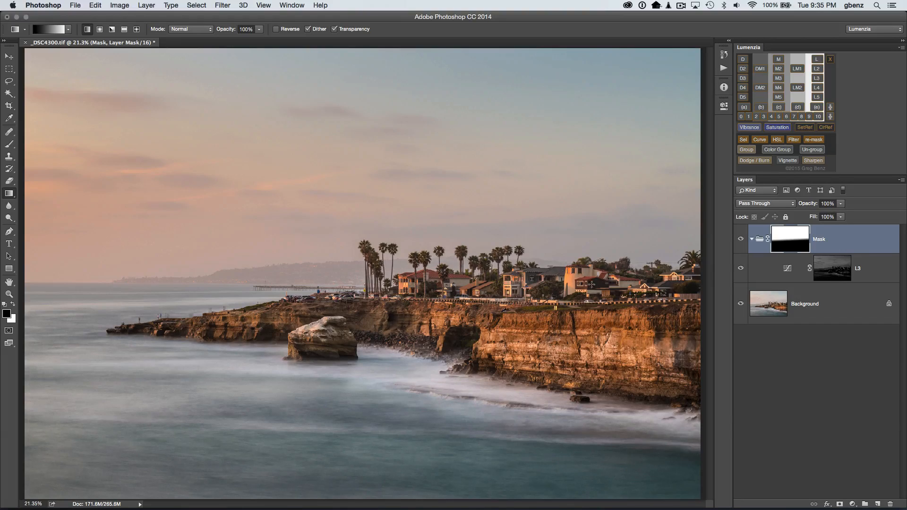
pyautogui.click(741, 268)
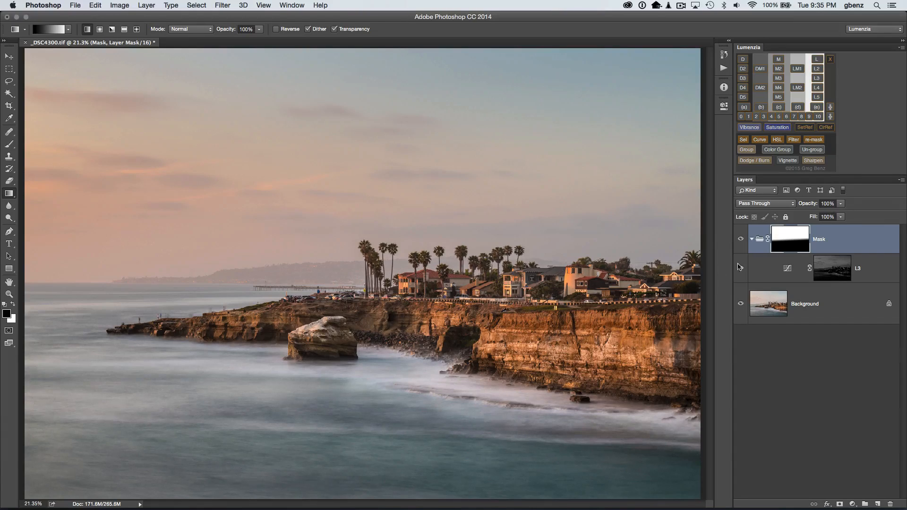
pyautogui.click(740, 268)
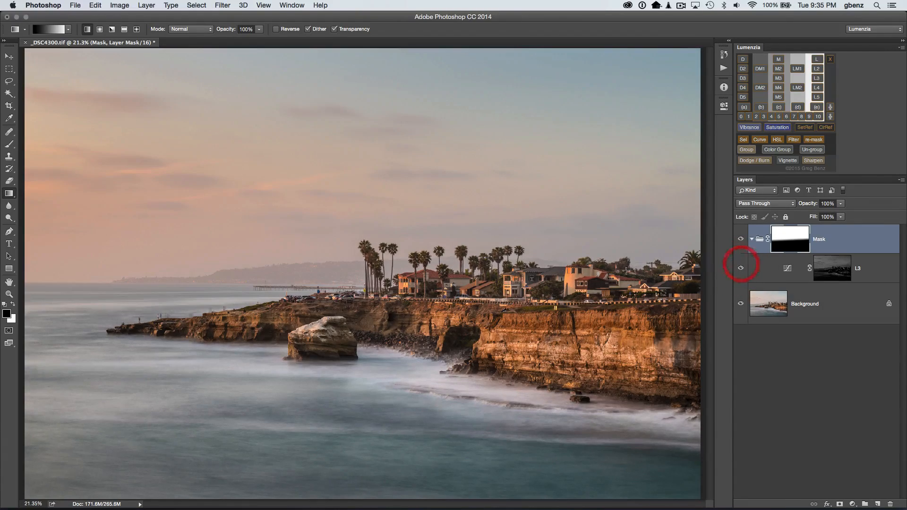
pyautogui.click(741, 268)
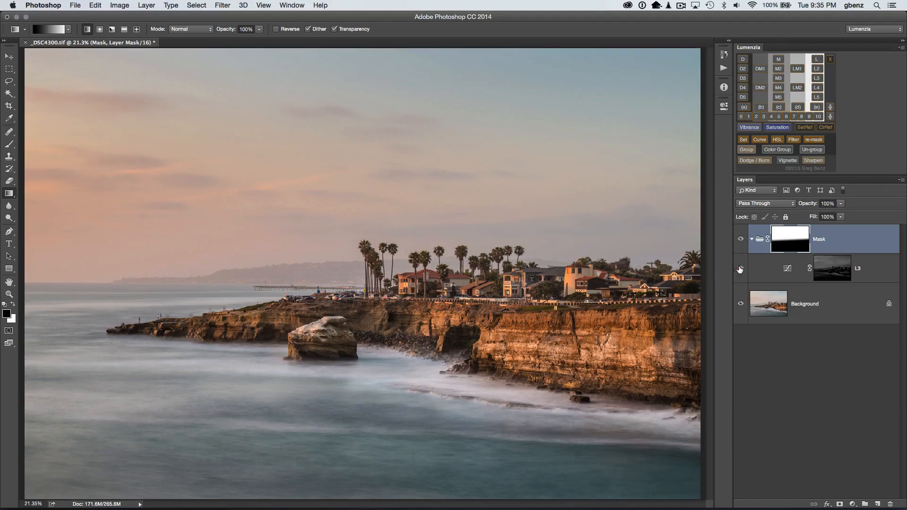
pyautogui.click(739, 268)
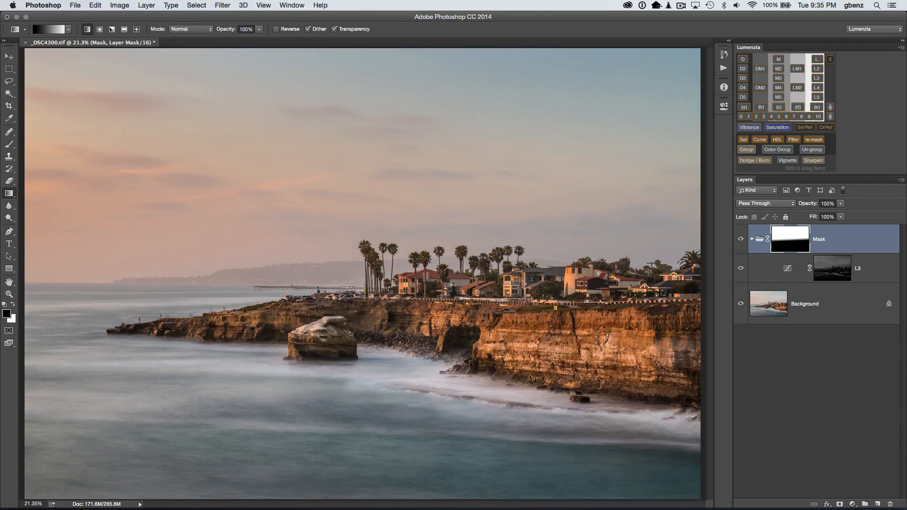
pyautogui.click(832, 268)
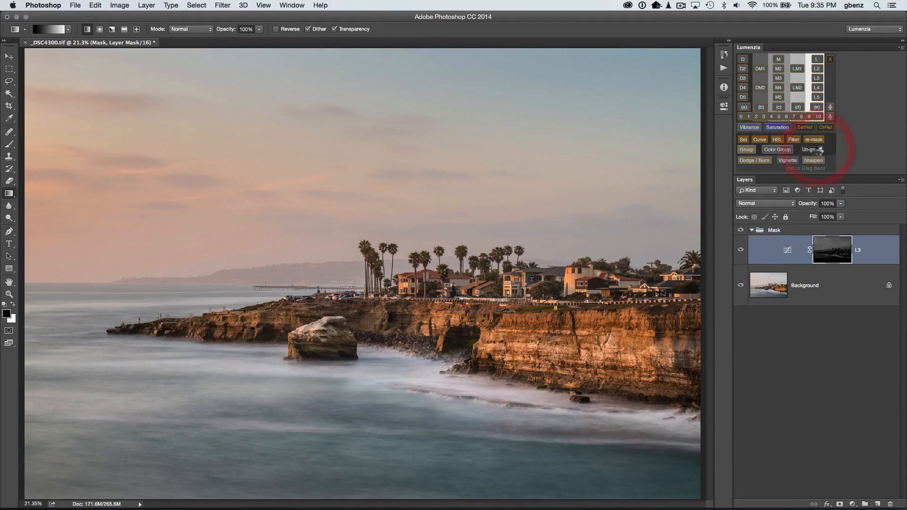
# Un-group into the L3 curve's mask, comparing via undo and redo.
pyautogui.click(816, 239)
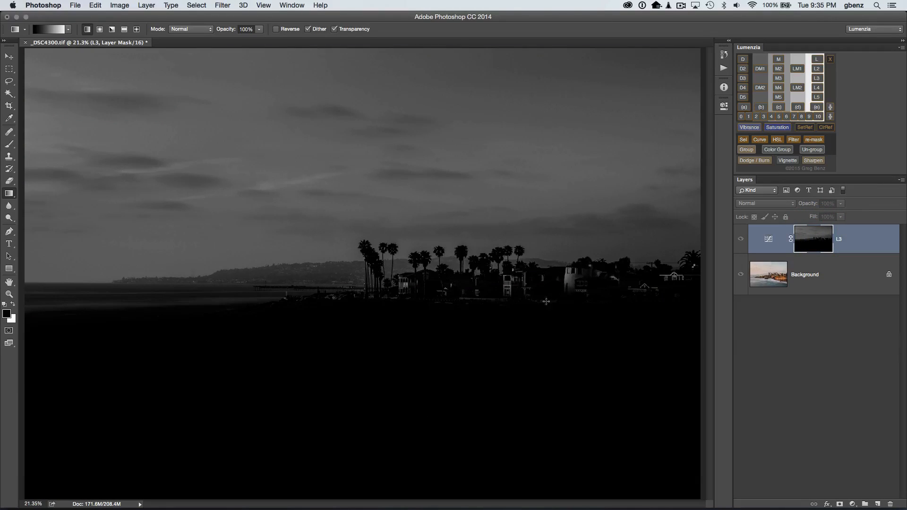
pyautogui.moveTo(463, 305)
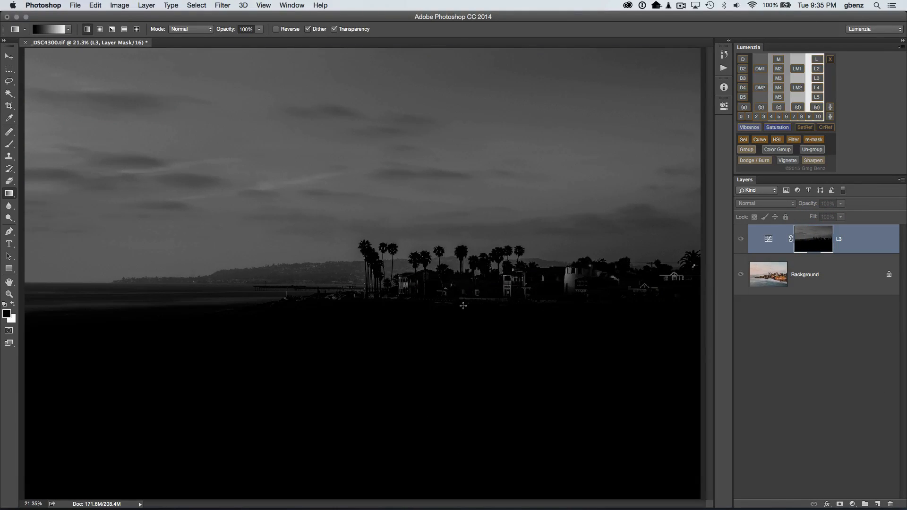
pyautogui.press('cmd+z')
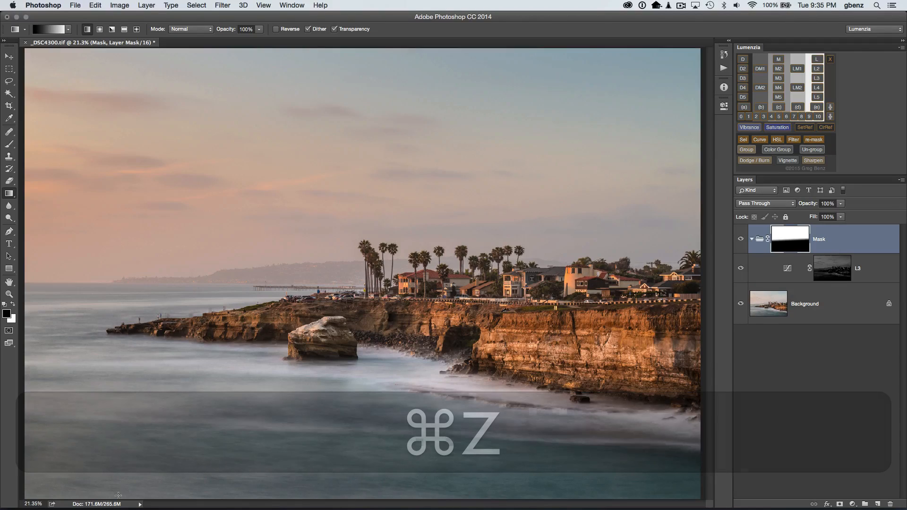
pyautogui.press('cmd+z')
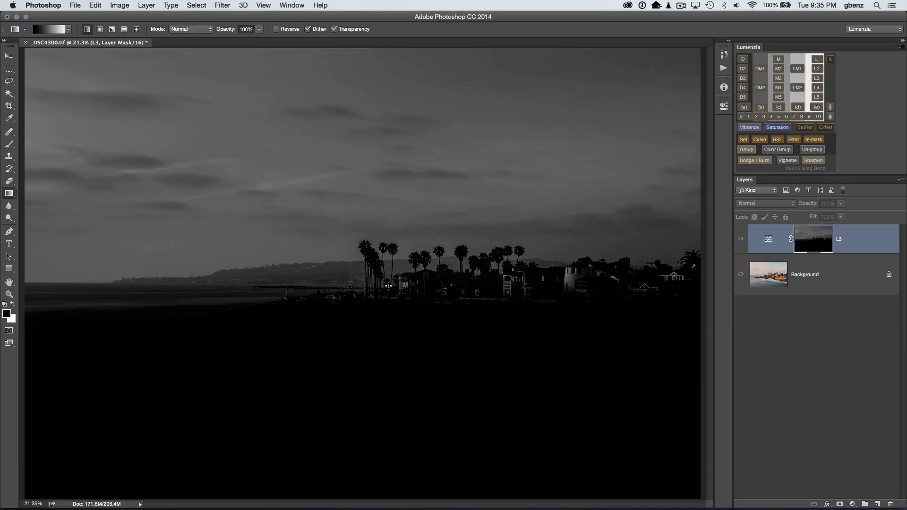
# Brush black at low flow over houses and palm trees on the L3 mask.
pyautogui.click(8, 132)
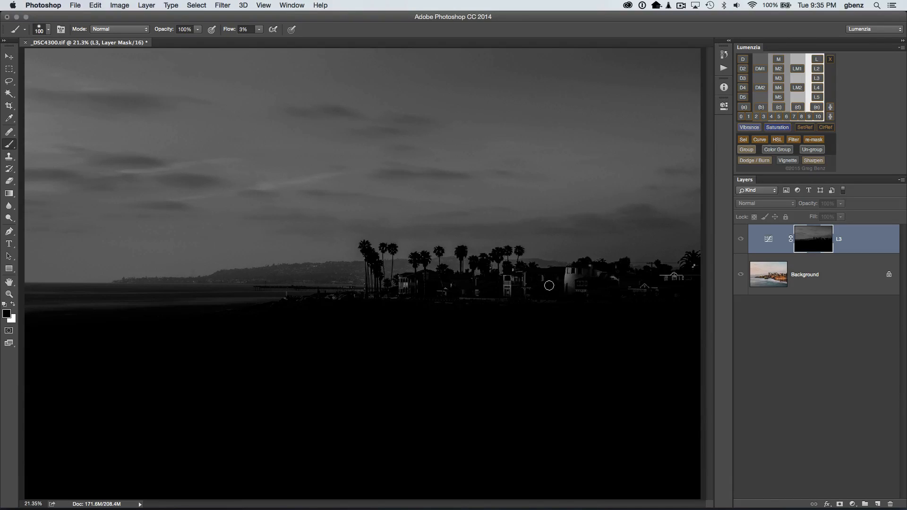
pyautogui.press(']')
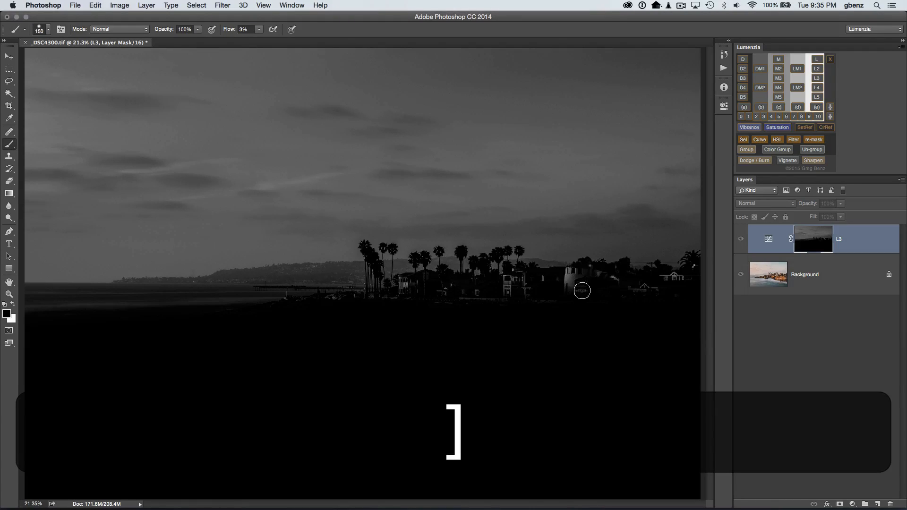
pyautogui.press(']')
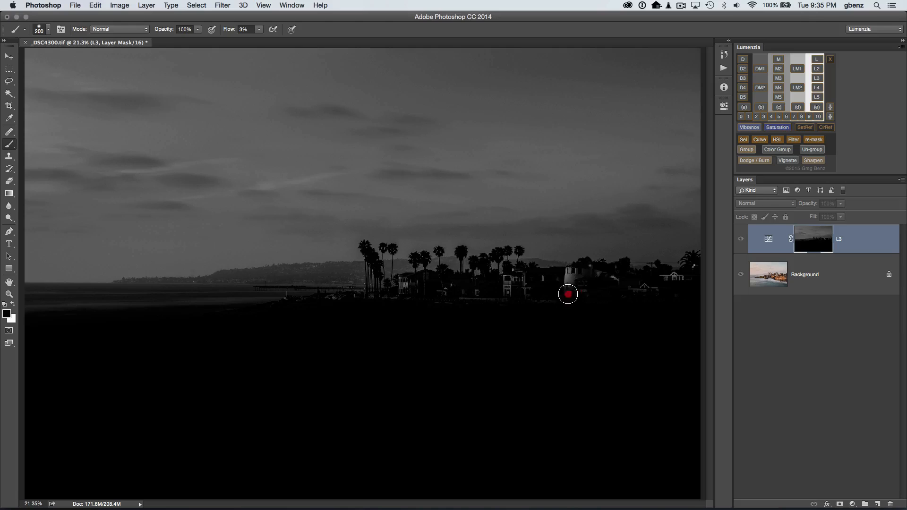
pyautogui.moveTo(639, 284)
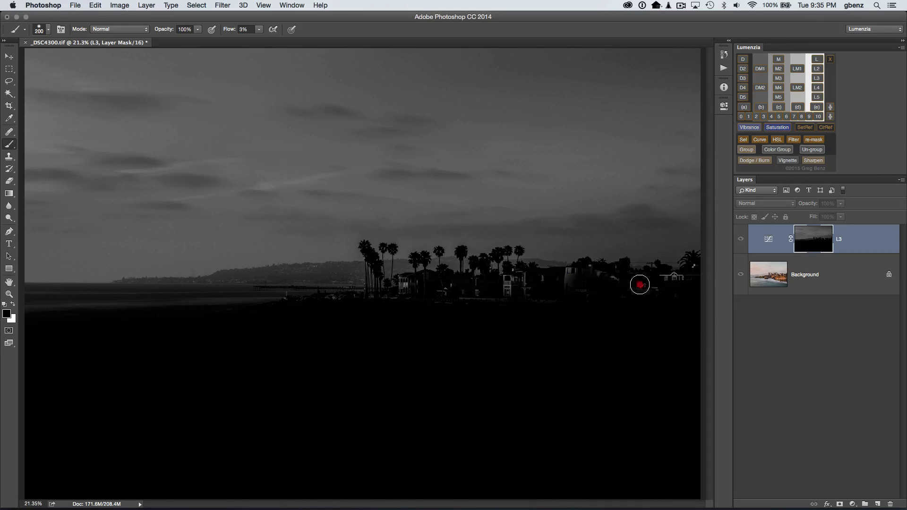
pyautogui.moveTo(488, 300)
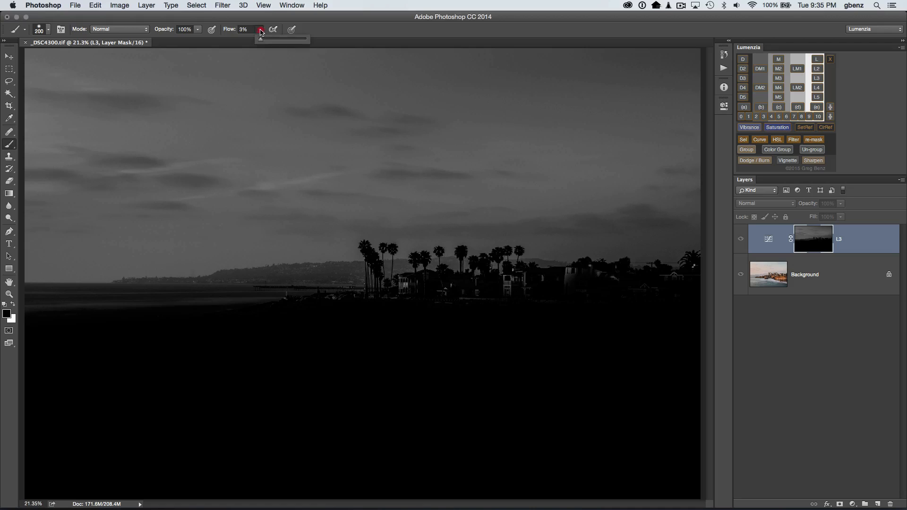
pyautogui.moveTo(260, 38); pyautogui.dragTo(261, 38)
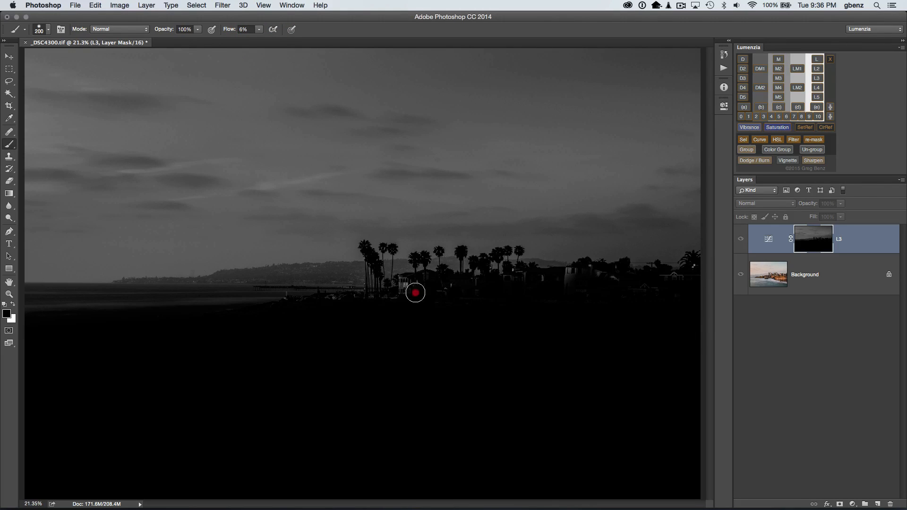
pyautogui.moveTo(370, 306)
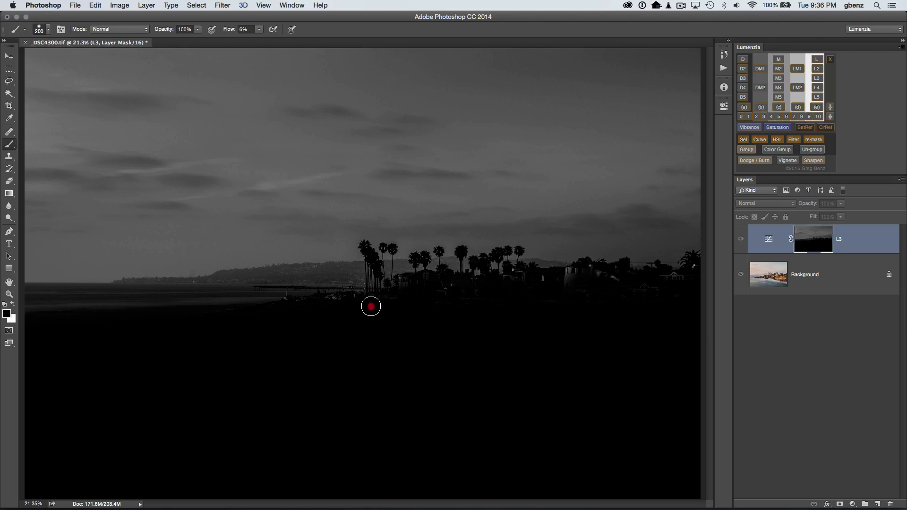
pyautogui.moveTo(549, 284)
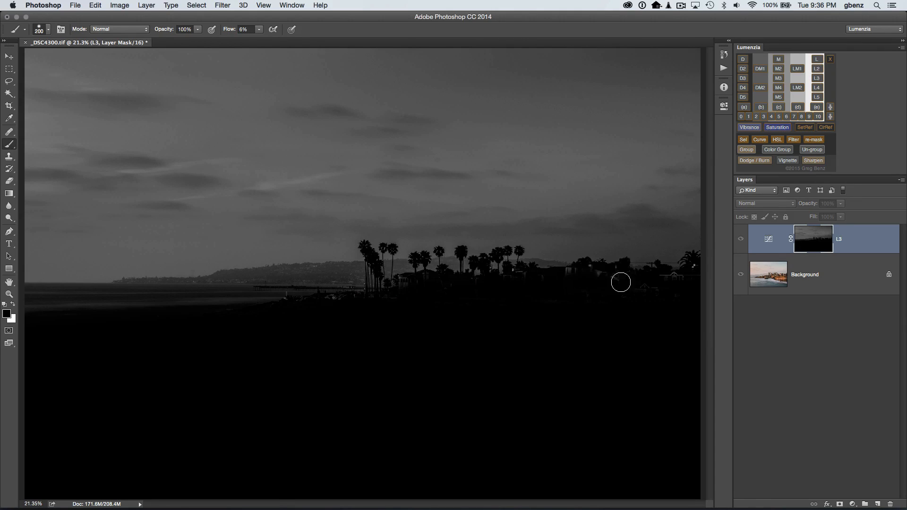
pyautogui.press('[')
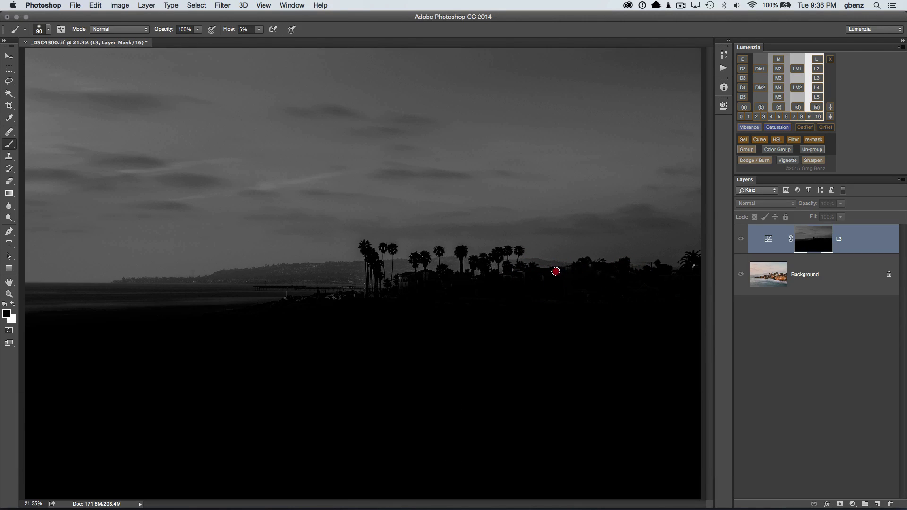
pyautogui.moveTo(482, 282)
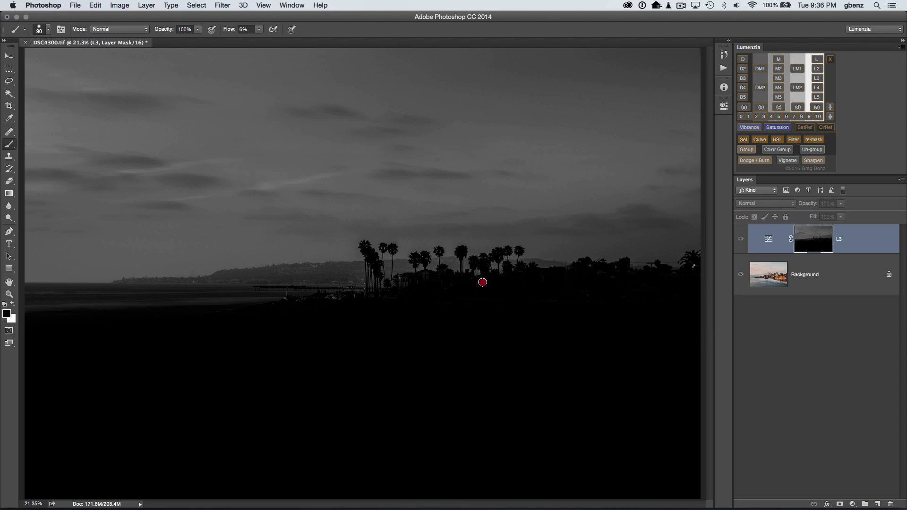
pyautogui.moveTo(403, 283)
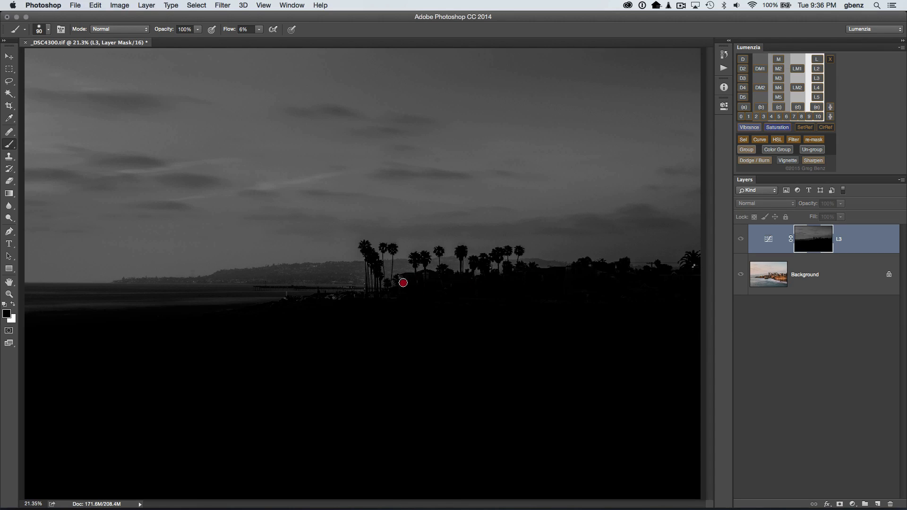
pyautogui.moveTo(337, 299)
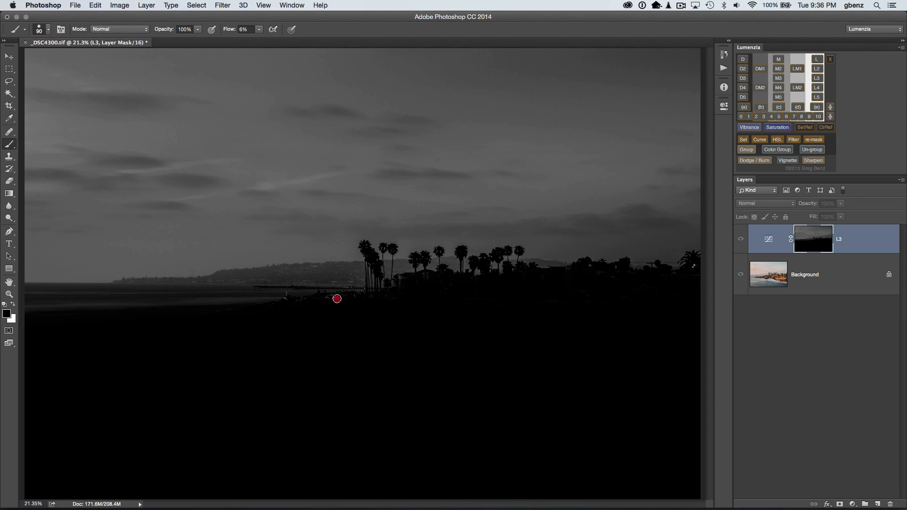
pyautogui.moveTo(410, 291)
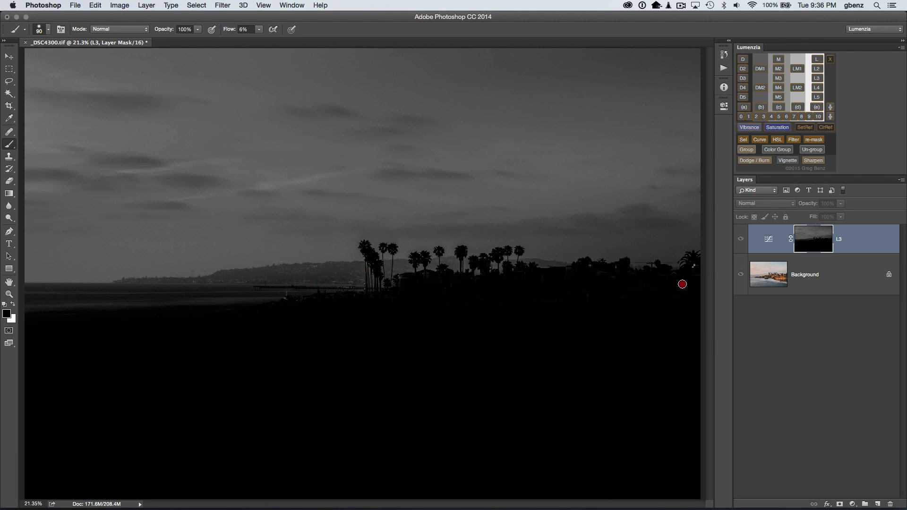
pyautogui.moveTo(622, 276)
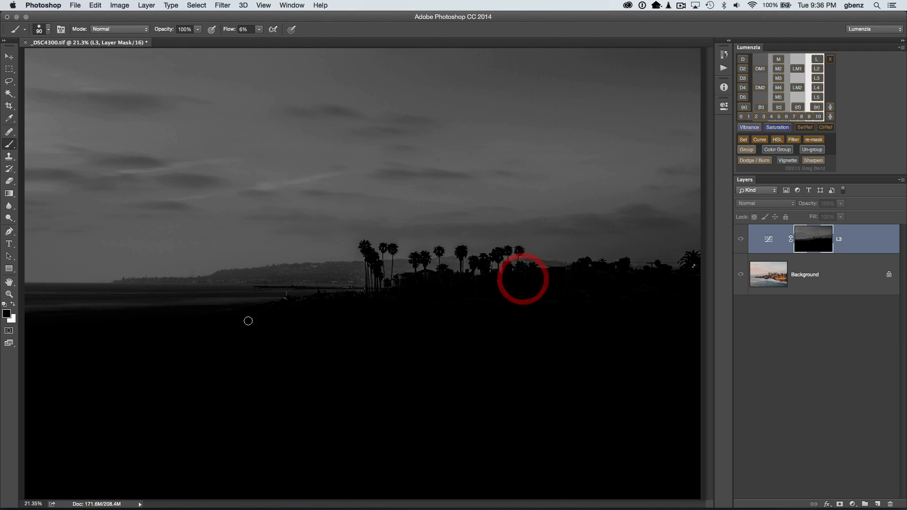
pyautogui.press(']')
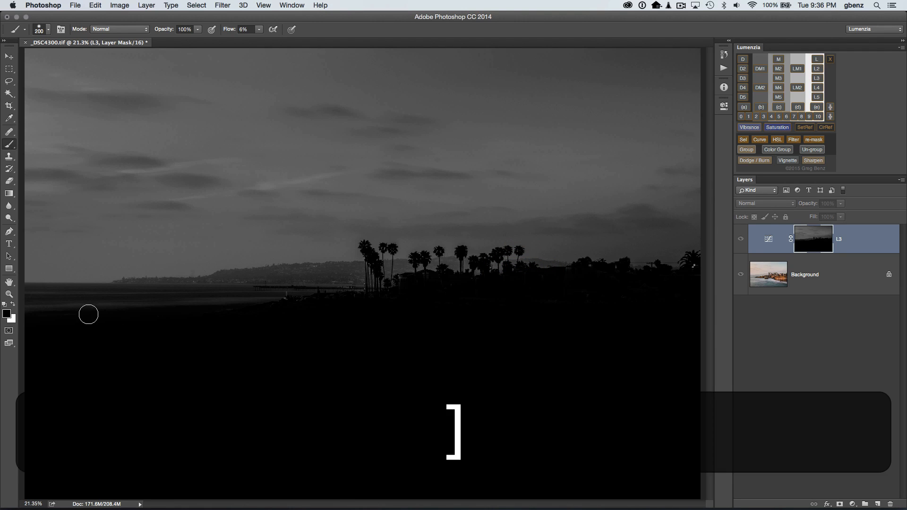
pyautogui.press(']')
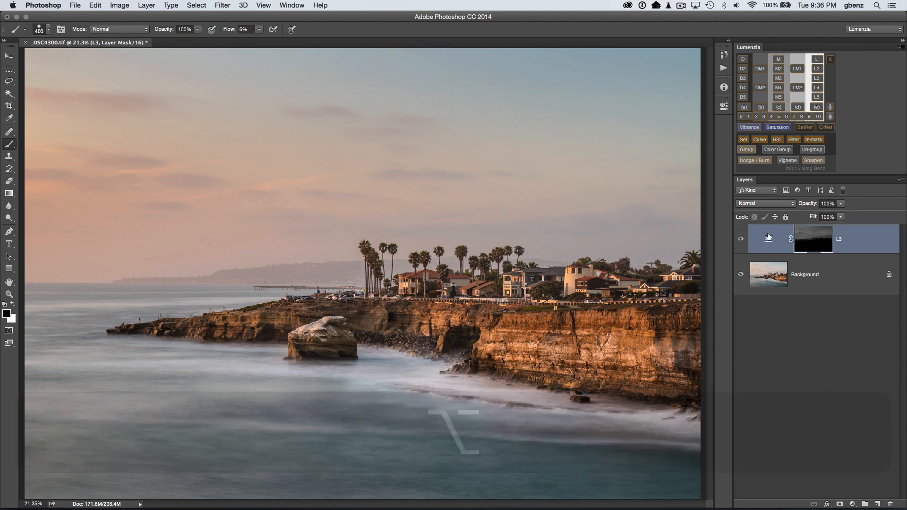
# Return to colour view, toggle the L3 curve for comparison, and paint out the left headland.
pyautogui.click(741, 238)
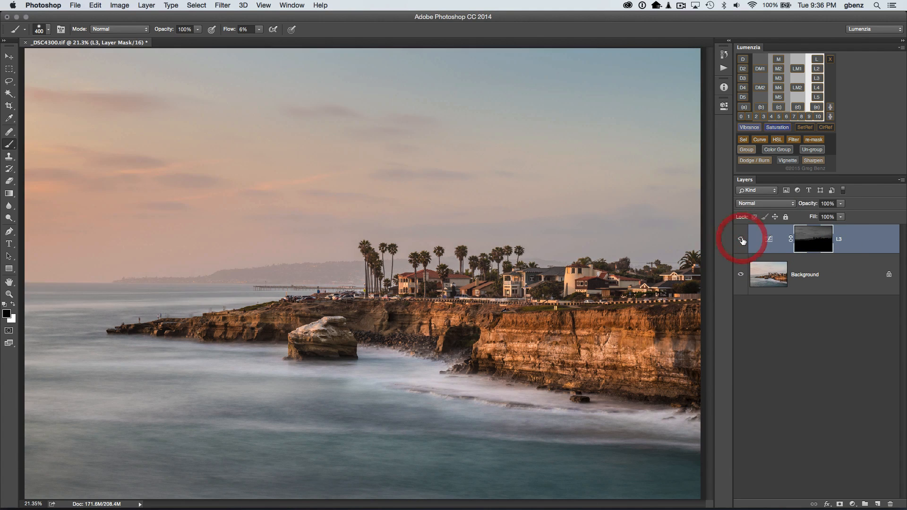
pyautogui.click(742, 240)
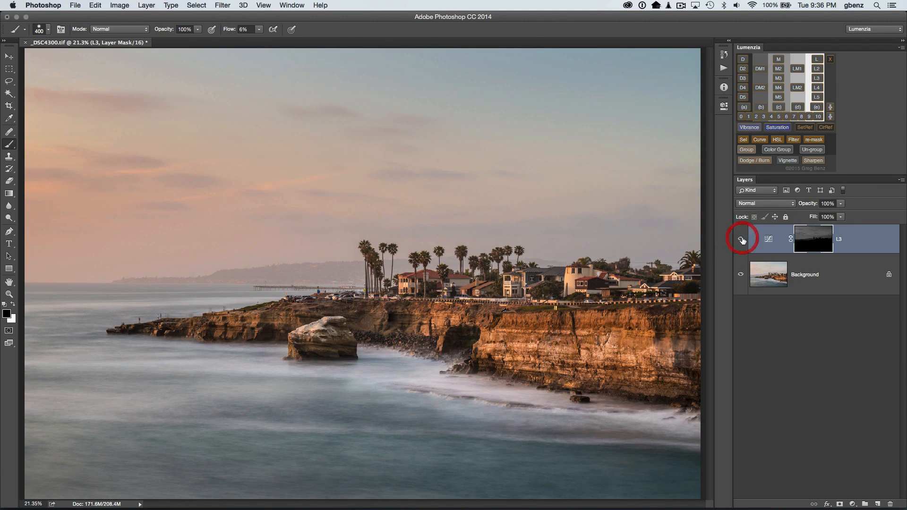
pyautogui.click(742, 239)
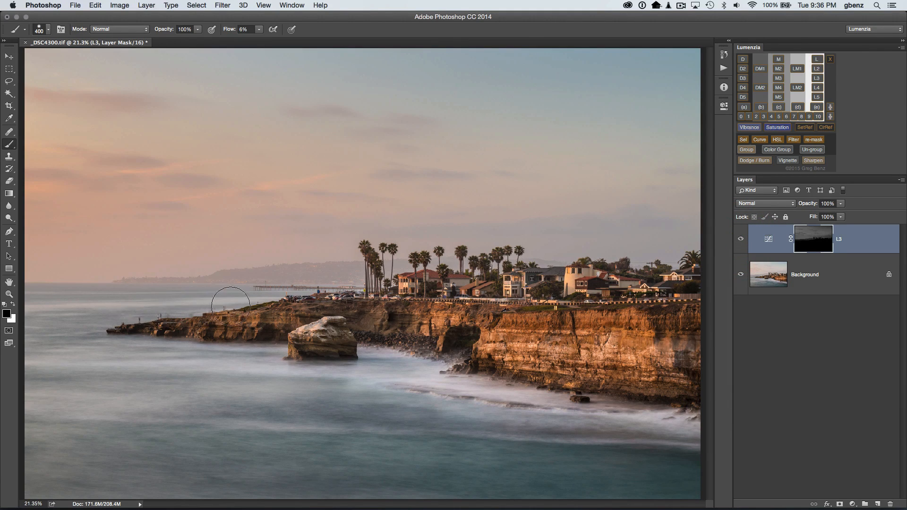
pyautogui.click(150, 305)
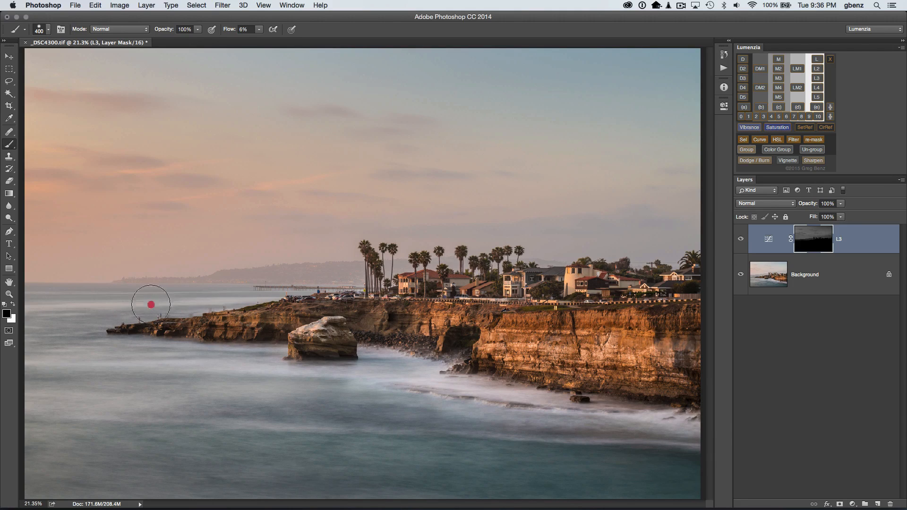
pyautogui.moveTo(644, 267)
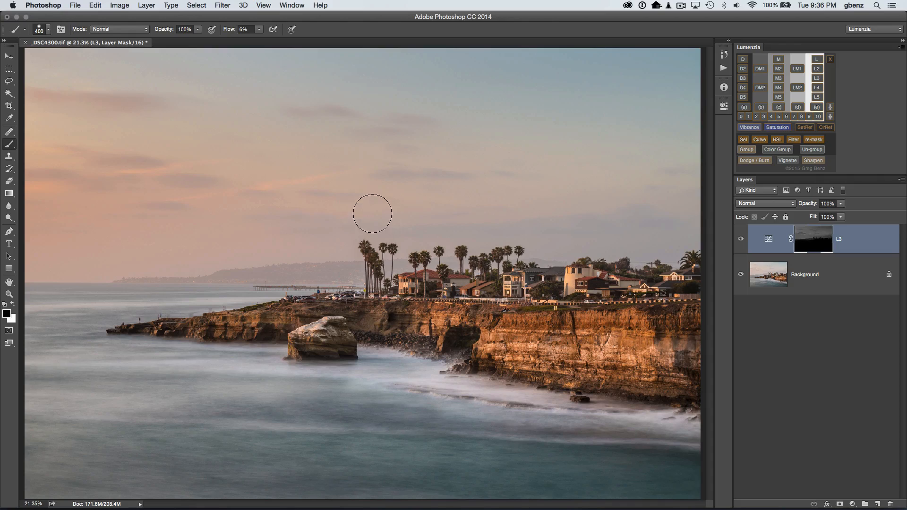
# Add a Hue/Saturation layer with Saturation +27 above the L3 curve.
pyautogui.click(777, 127)
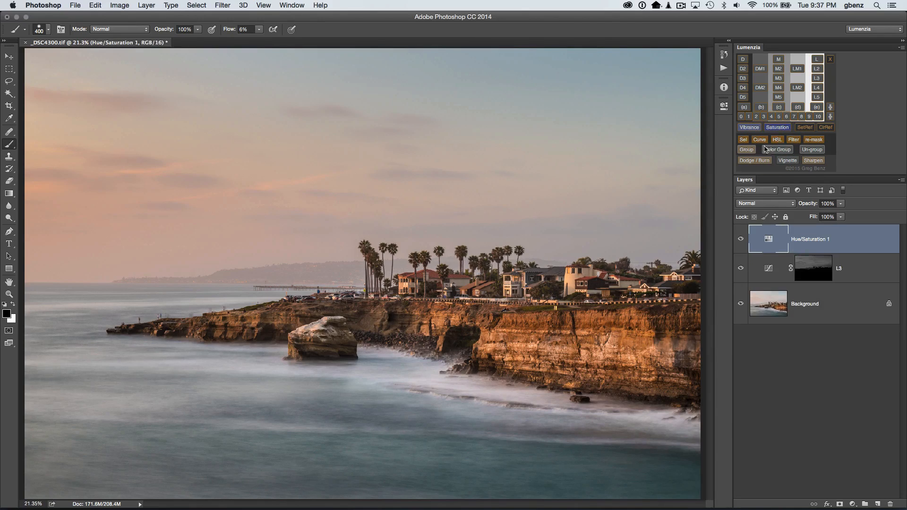
pyautogui.doubleClick(769, 239)
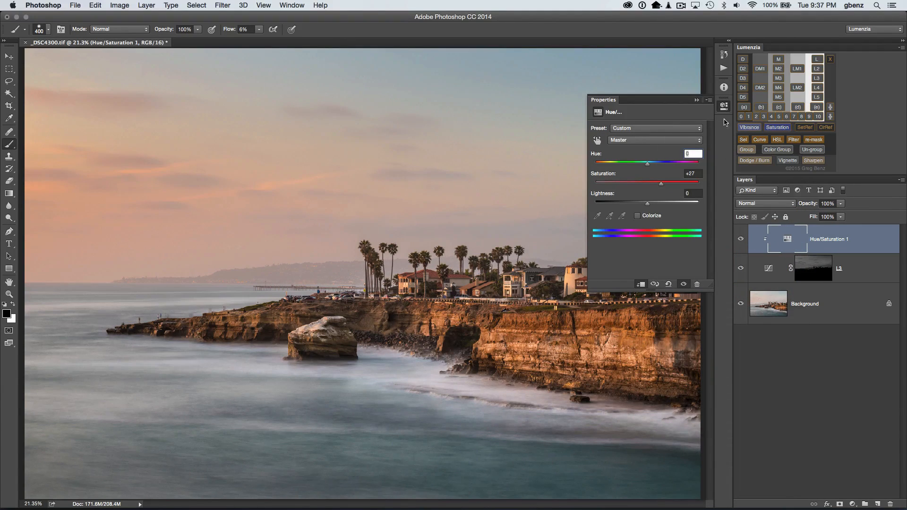
pyautogui.click(723, 106)
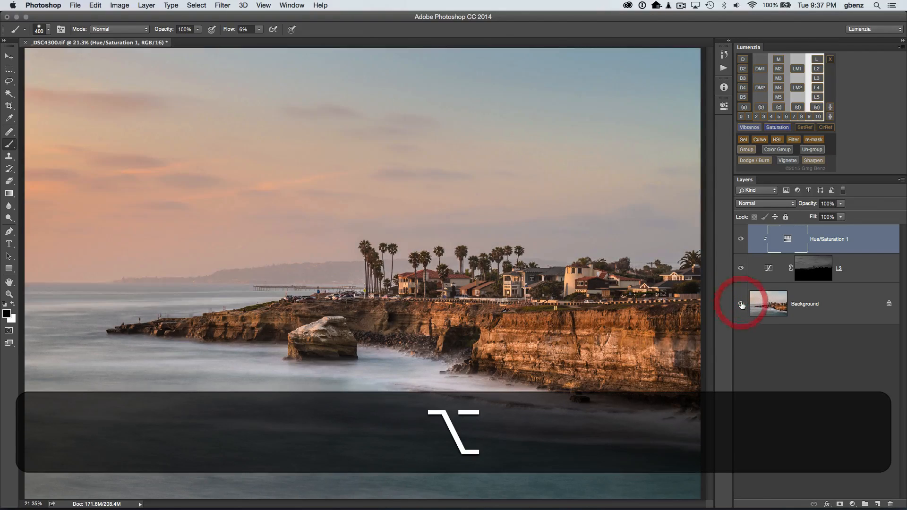
# Zoom in to 200% and scroll over the palm trees and house.
pyautogui.press('cmd+=')
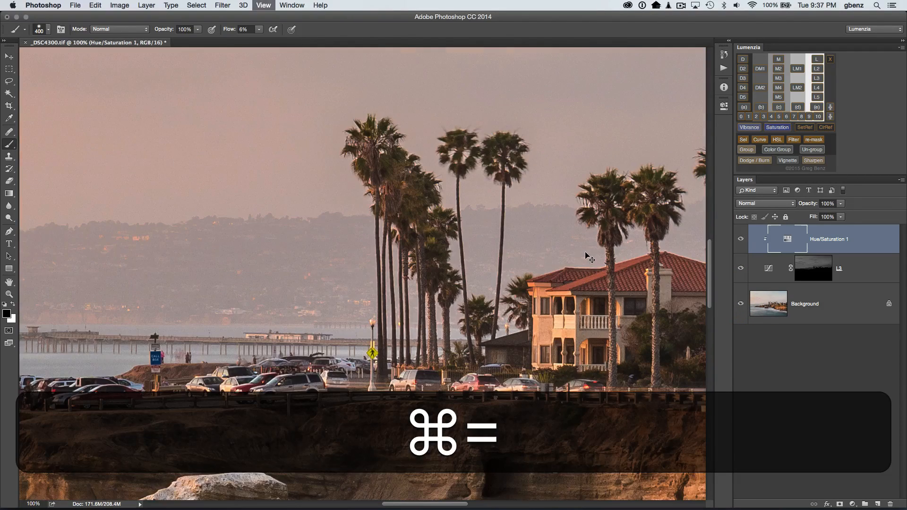
pyautogui.press('cmd+=')
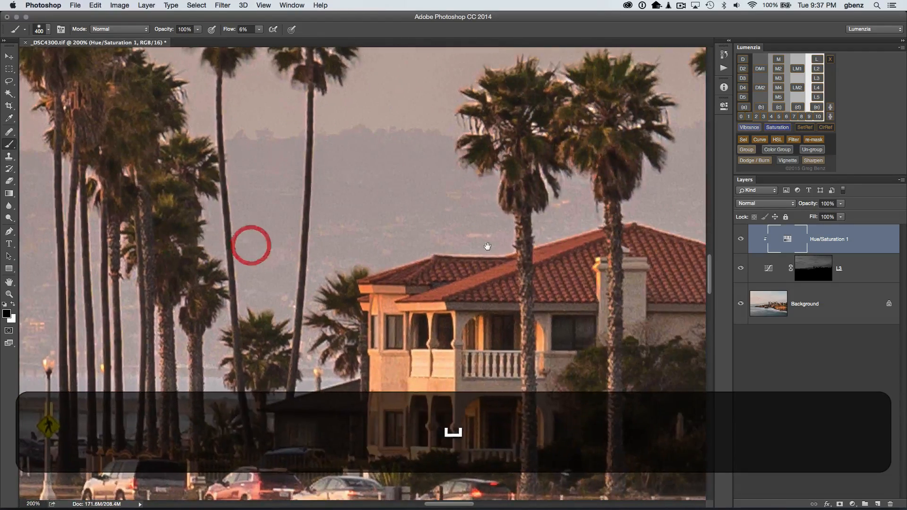
pyautogui.scroll(-3)
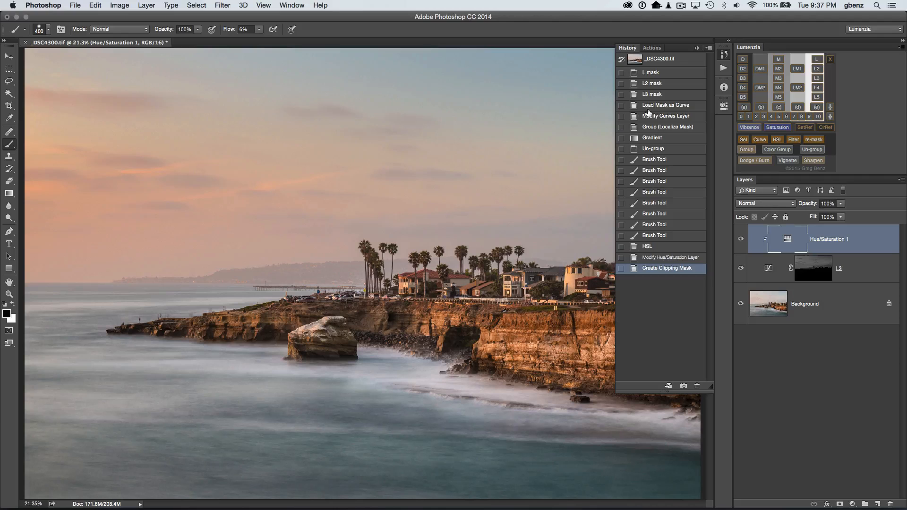
pyautogui.click(652, 95)
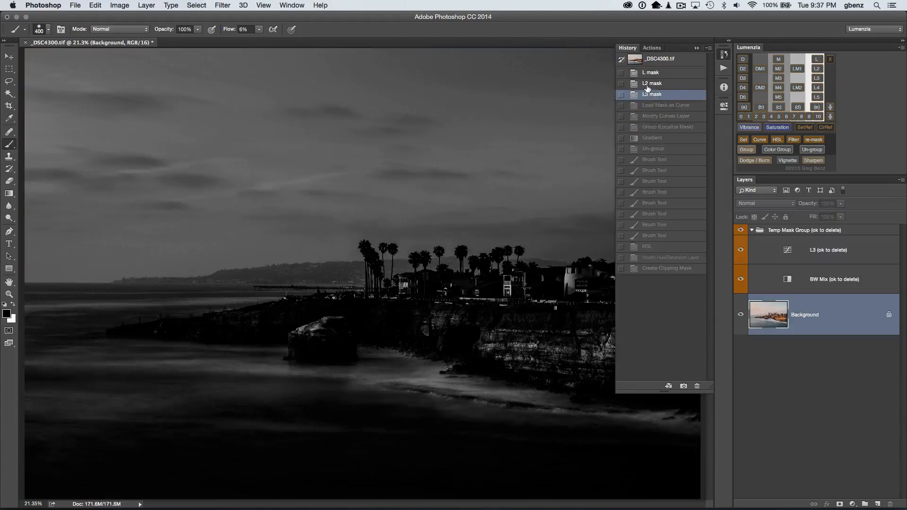
pyautogui.click(652, 72)
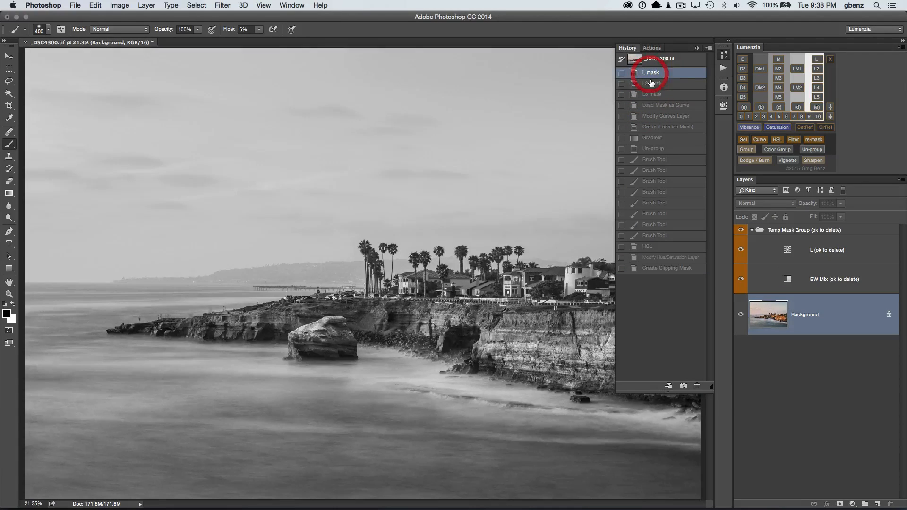
pyautogui.click(652, 94)
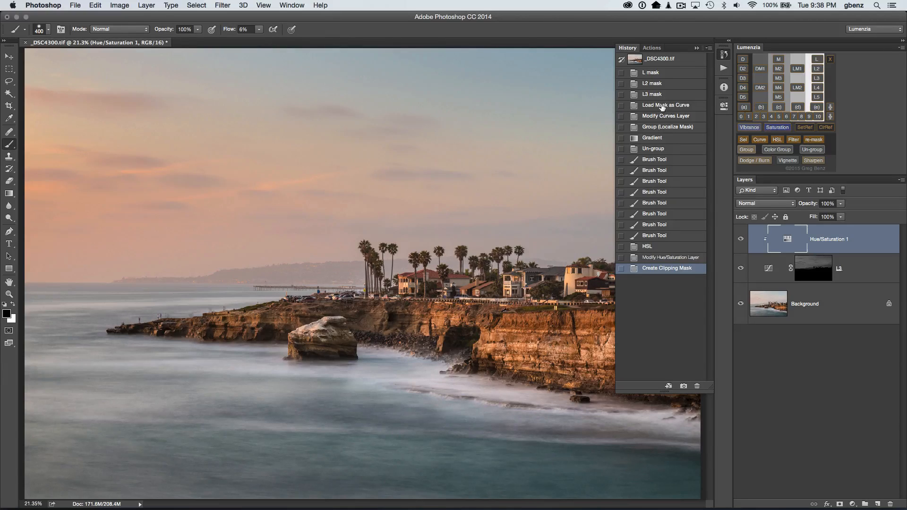
pyautogui.moveTo(671, 126)
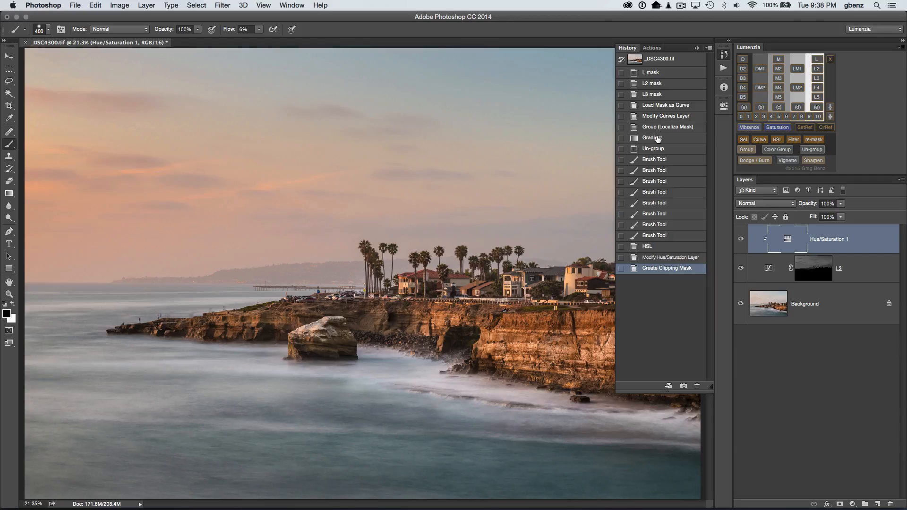
pyautogui.moveTo(663, 155)
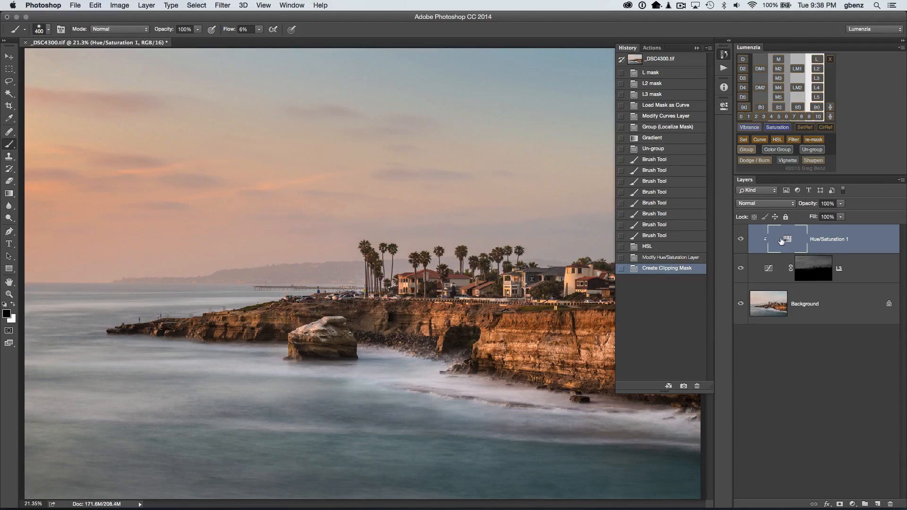
pyautogui.moveTo(803, 256)
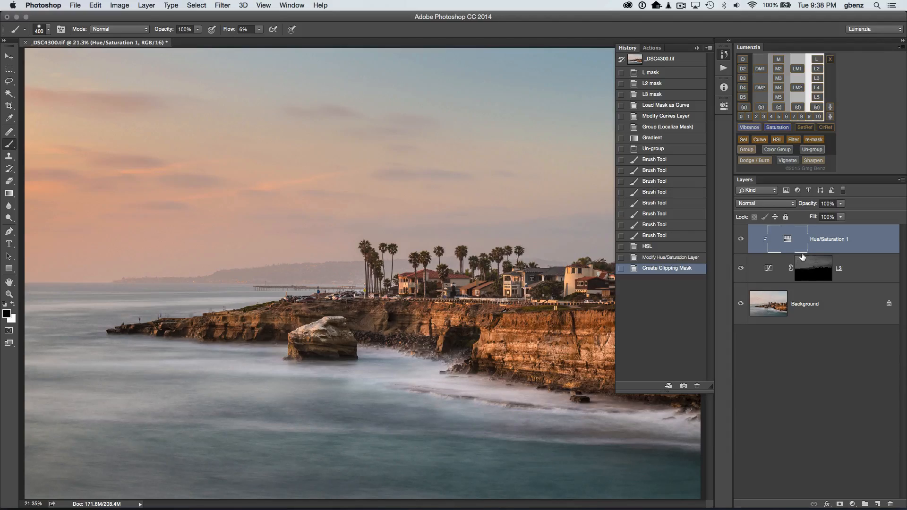